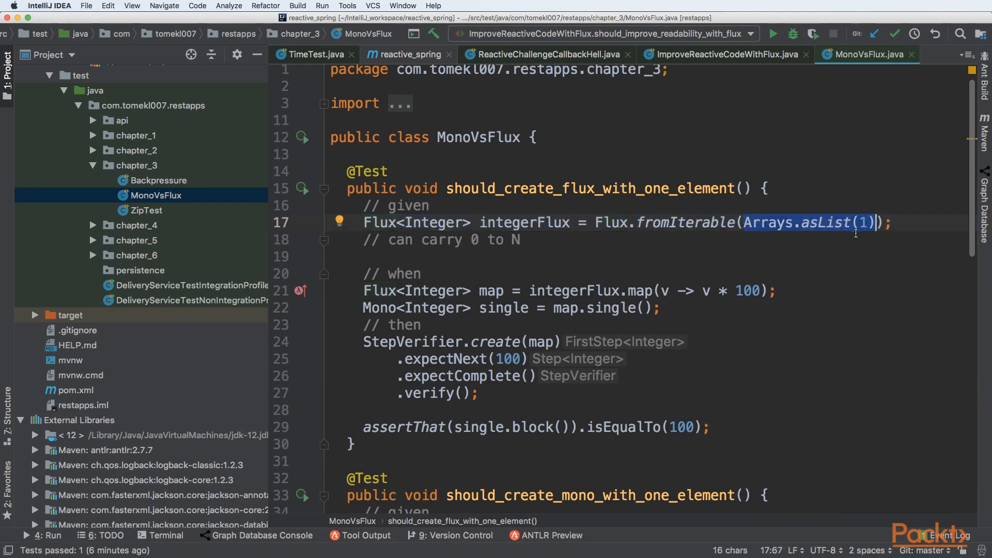
mouse_move(452, 283)
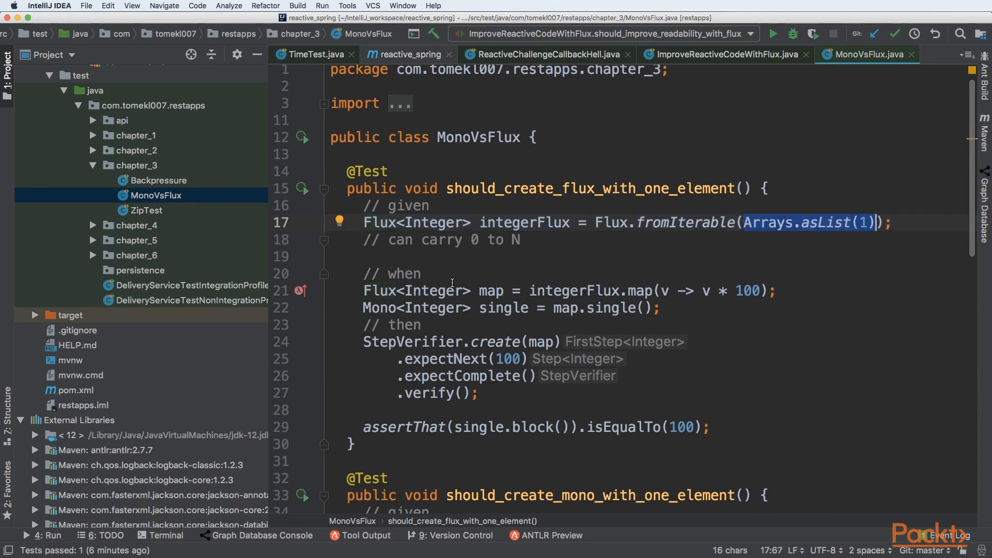
Review the map-to-100 step and the line converting the Flux<Integer> to a Mono
left_click(748, 290)
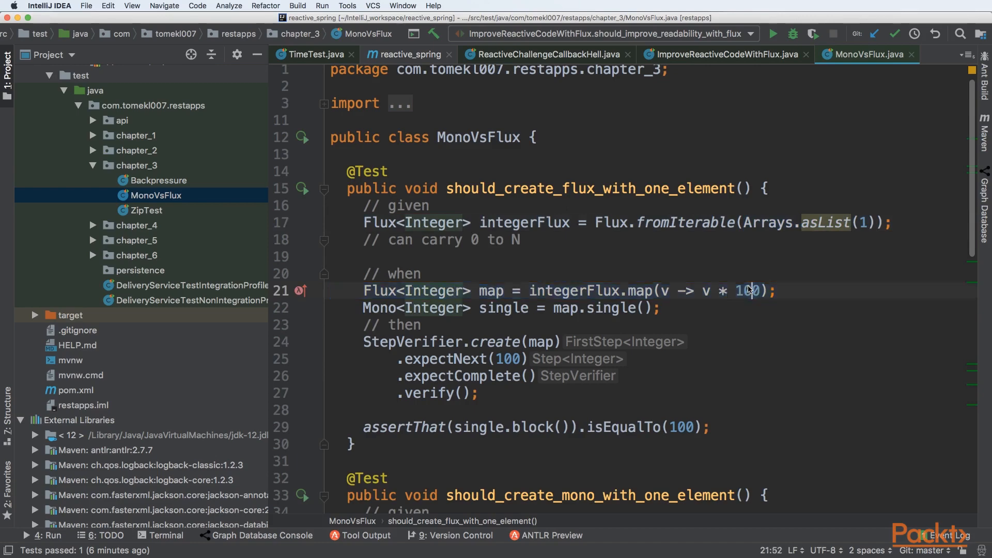
double_click(748, 291)
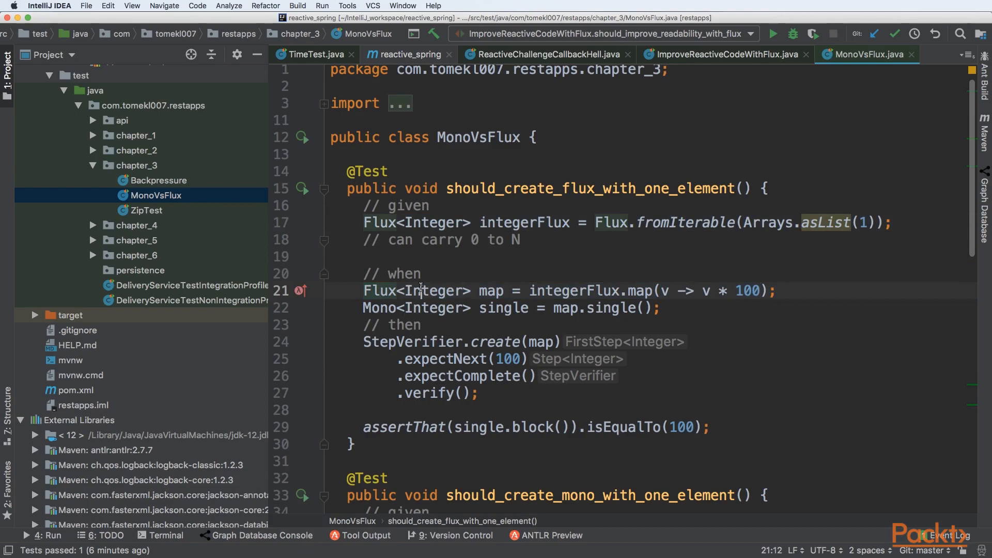
double_click(433, 290)
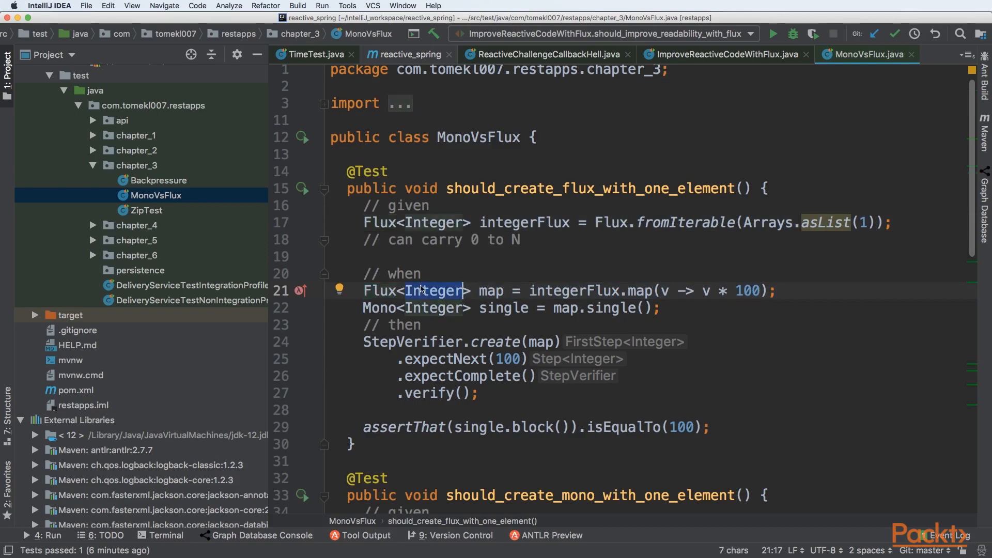
left_click(580, 308)
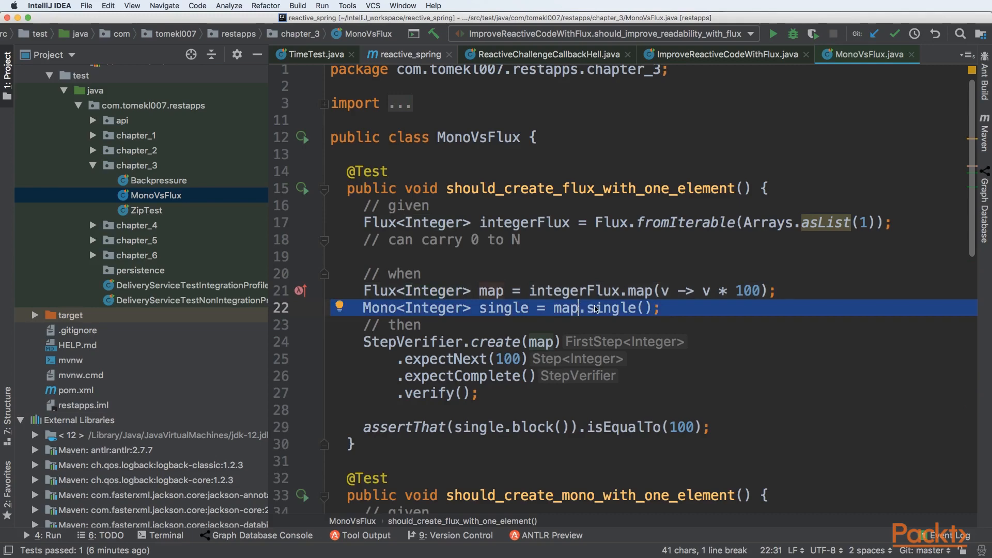
Navigate into Flux.single()'s source, read its Javadoc, and return to MonoVsFlux
left_click(625, 308)
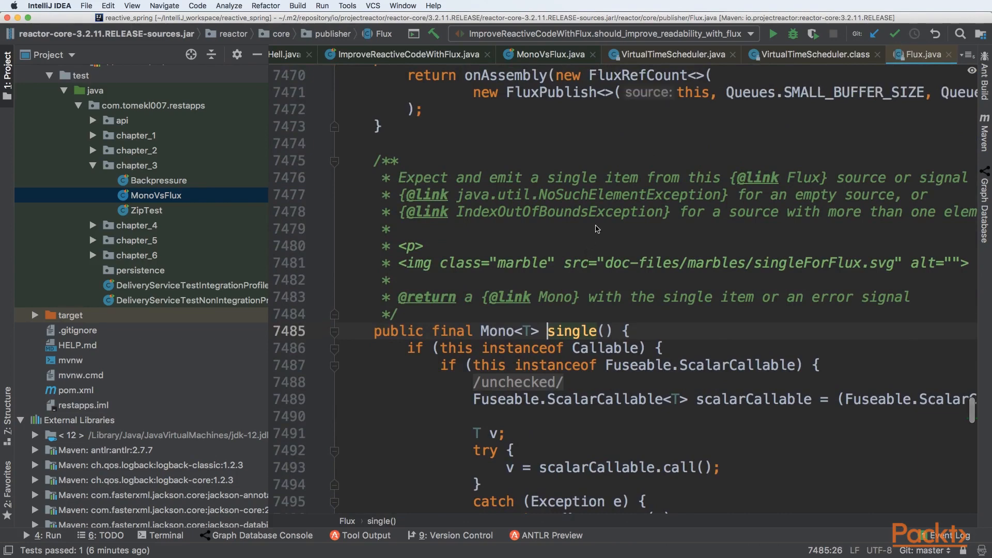
scroll("up", 3)
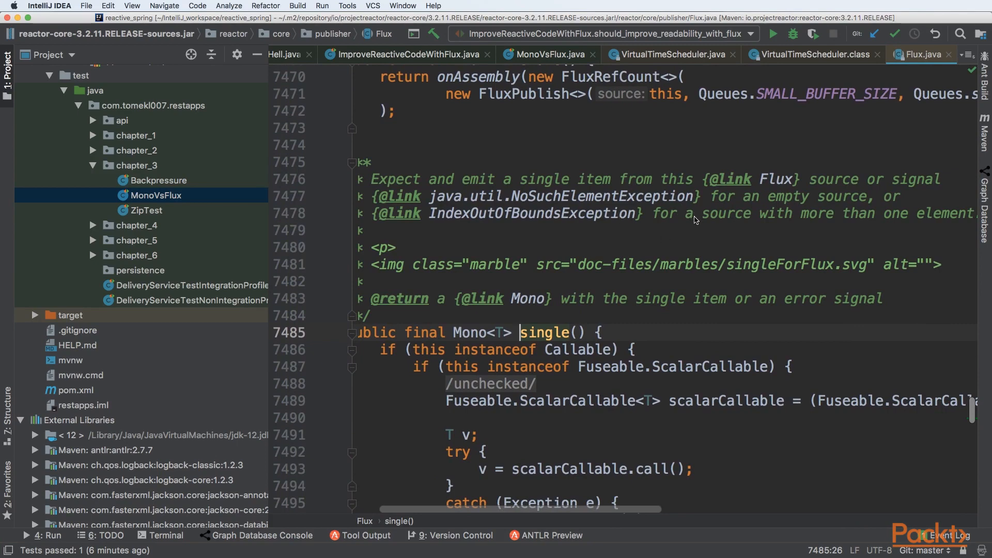
mouse_move(579, 220)
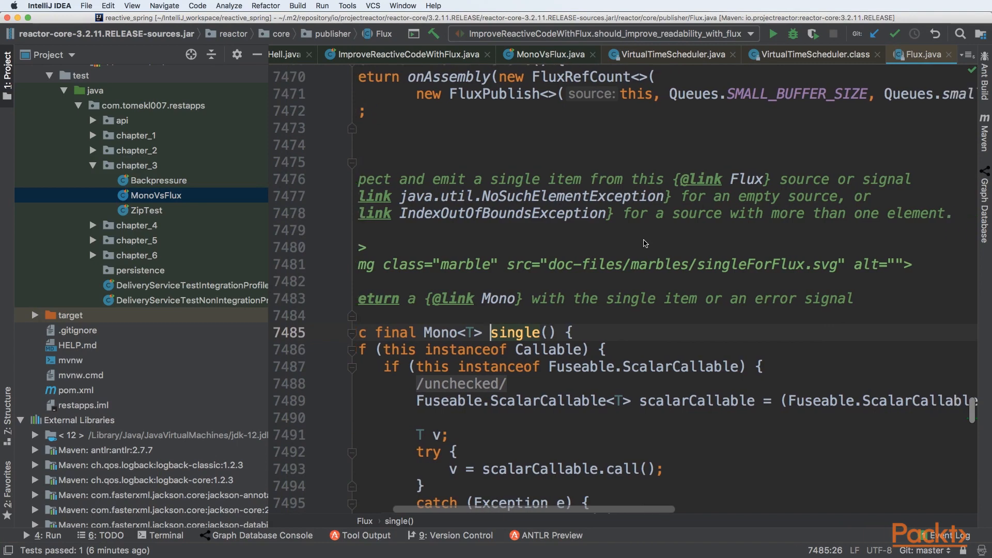
left_click(547, 55)
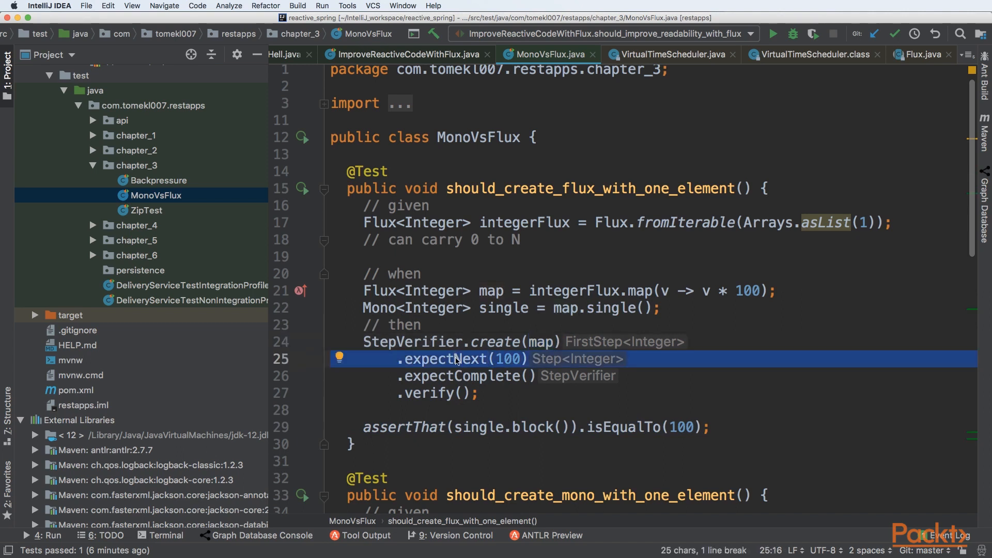
Walk through expectComplete(), verify() and the assertThat block-equals-100 check
left_click(462, 375)
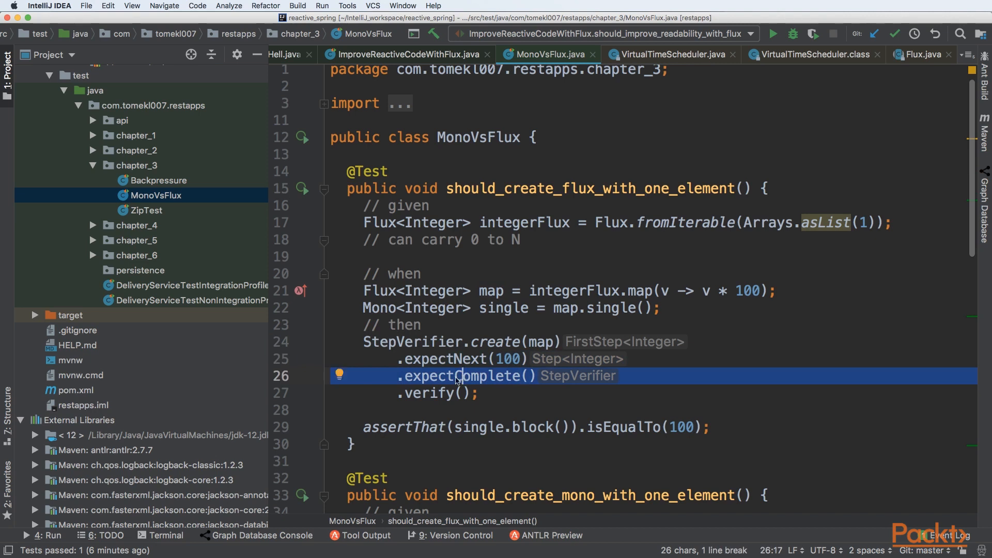
left_click(435, 393)
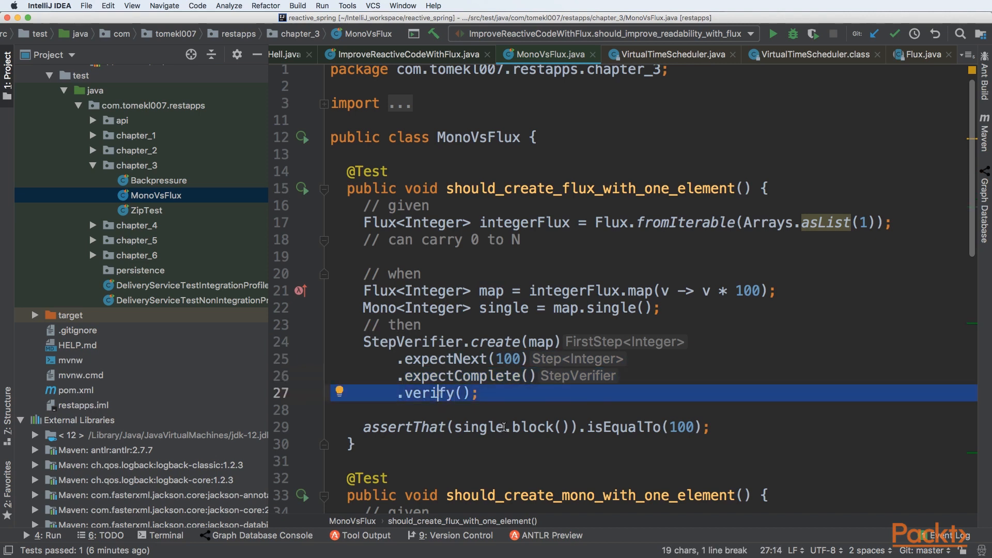
left_click(527, 427)
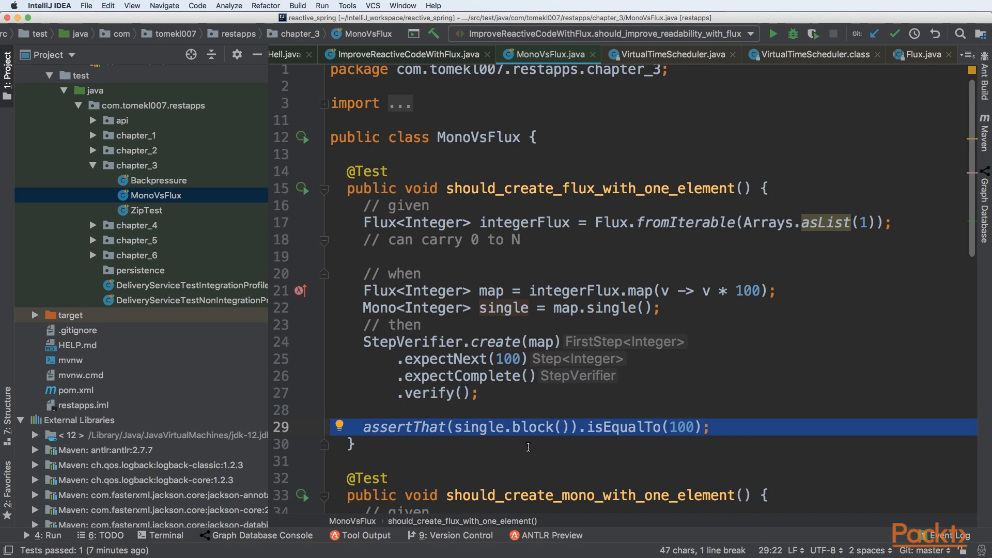
mouse_move(383, 309)
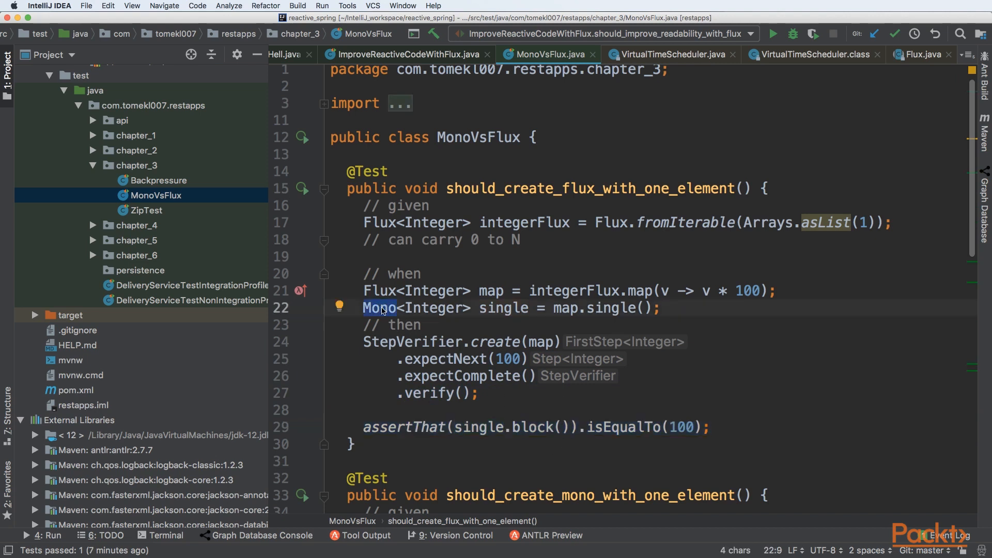
mouse_move(479, 326)
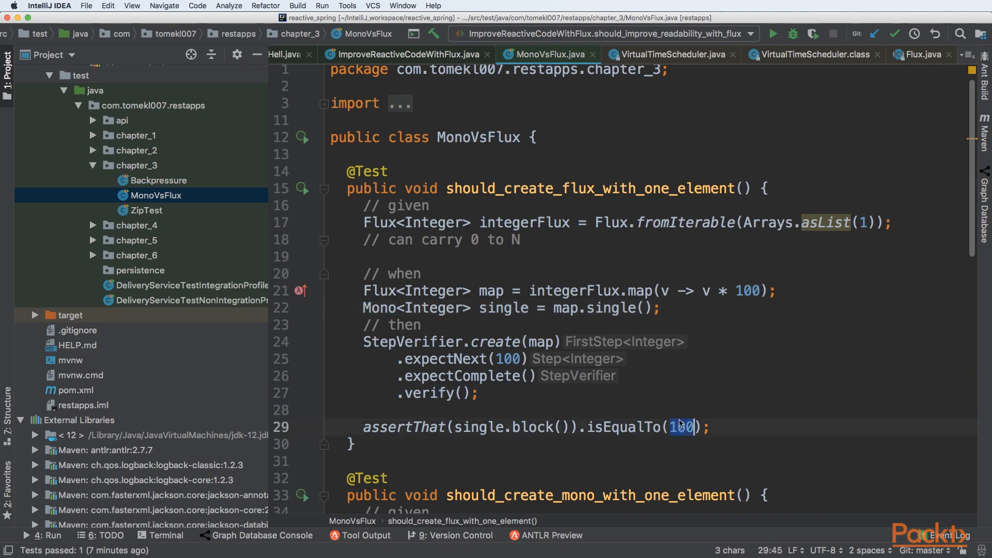
Run the should_create_flux_with_one_element test from the context menu so it passes
right_click(680, 427)
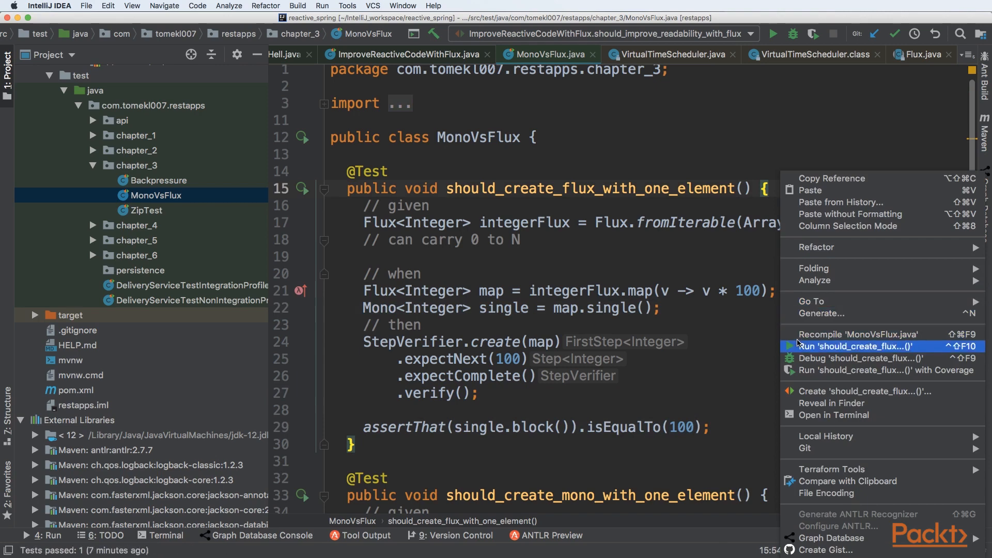
left_click(855, 346)
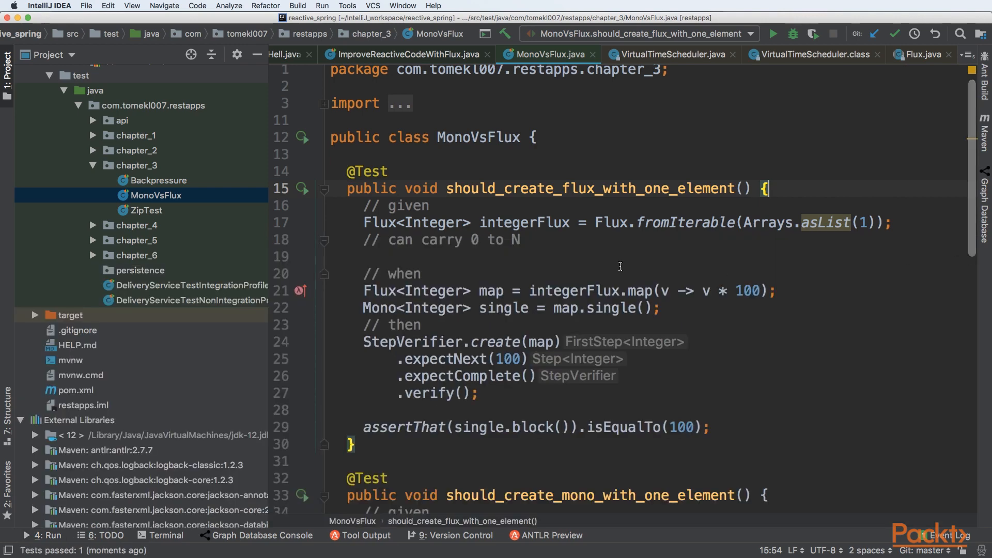
mouse_move(580, 242)
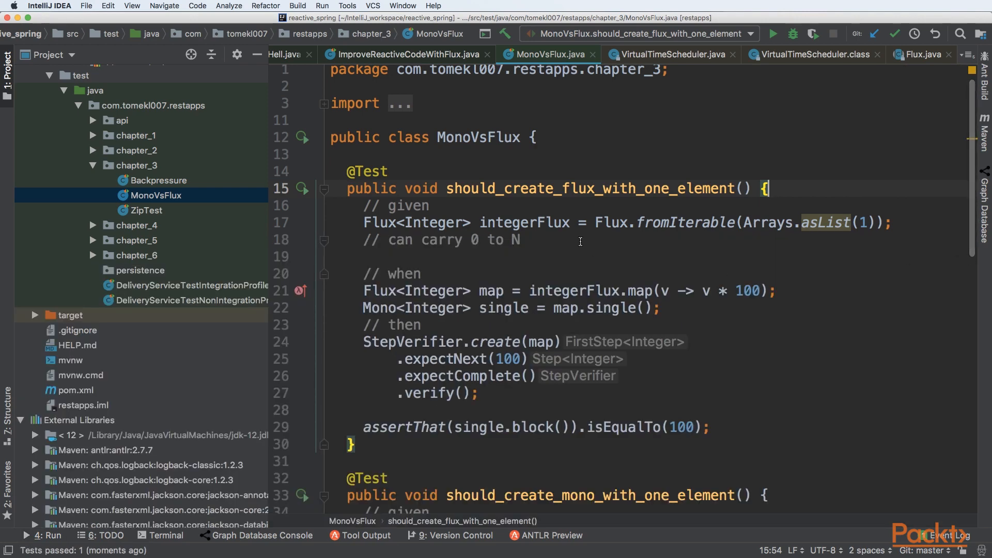
mouse_move(545, 262)
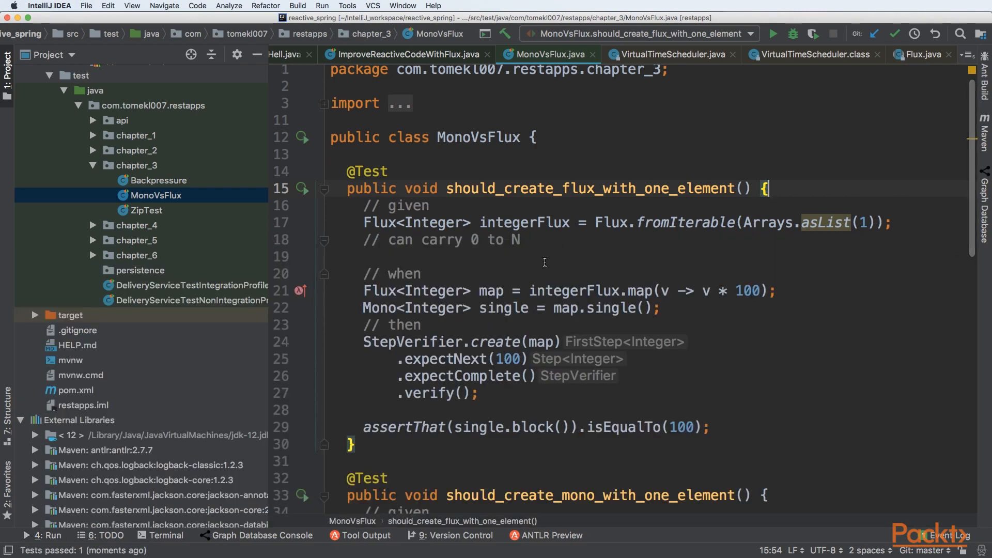
Run should_create_mono_with_one_element, confirm 1 of 1 passed, and hide the Run panel
scroll("down", 3)
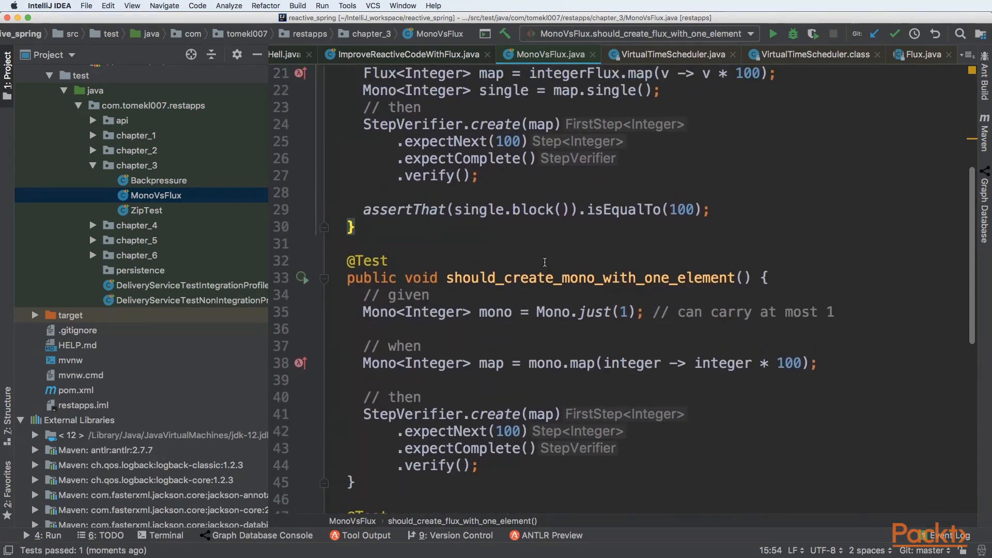
double_click(592, 278)
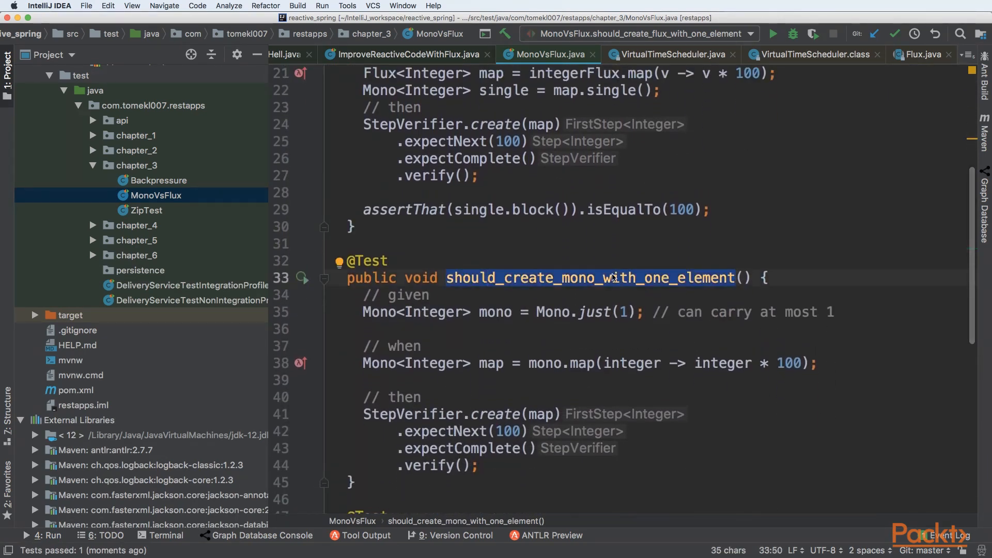
double_click(552, 311)
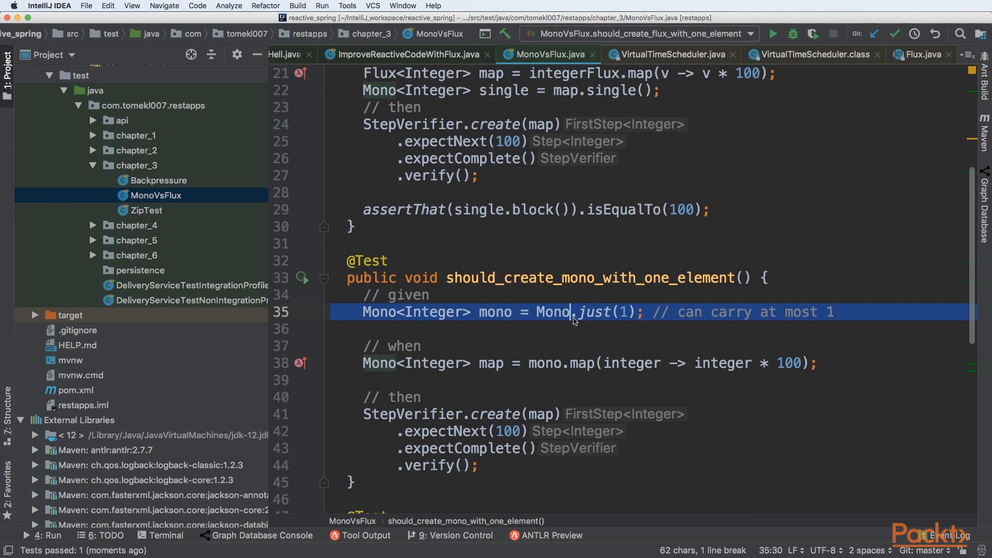
double_click(592, 311)
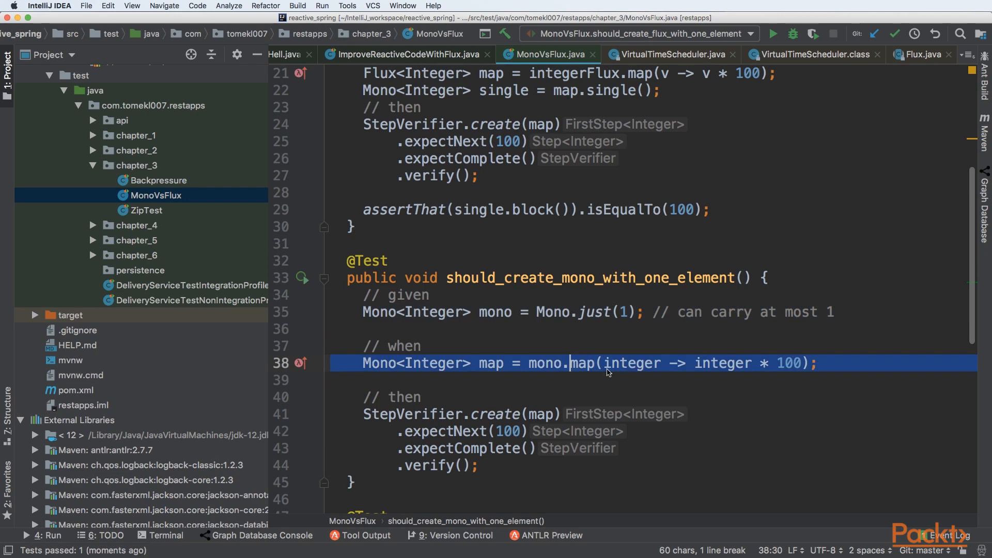
mouse_move(345, 415)
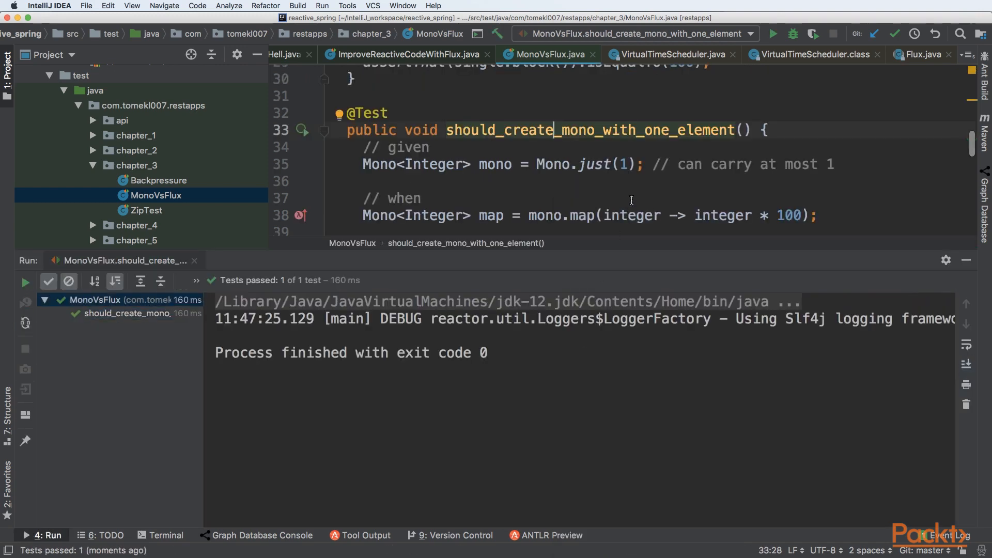
mouse_move(967, 261)
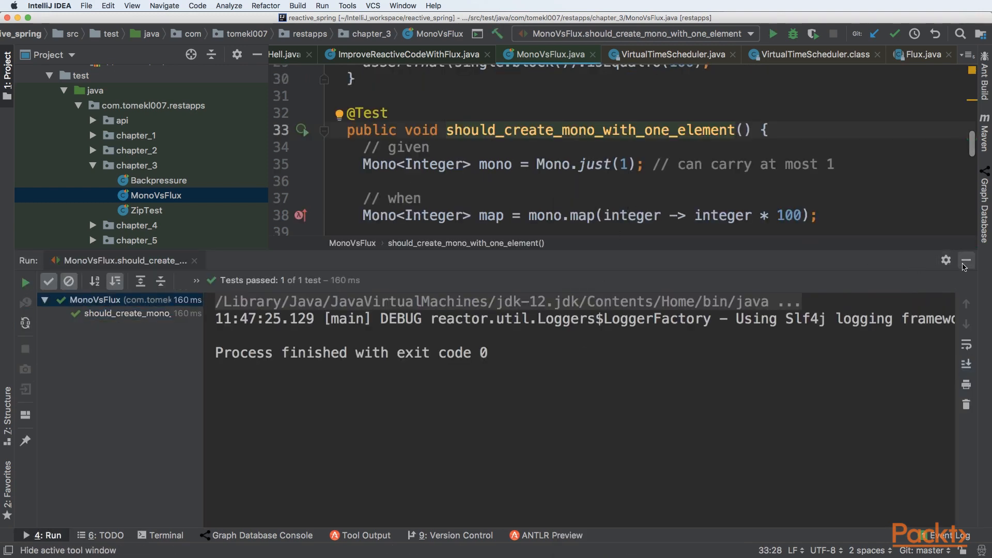
left_click(967, 261)
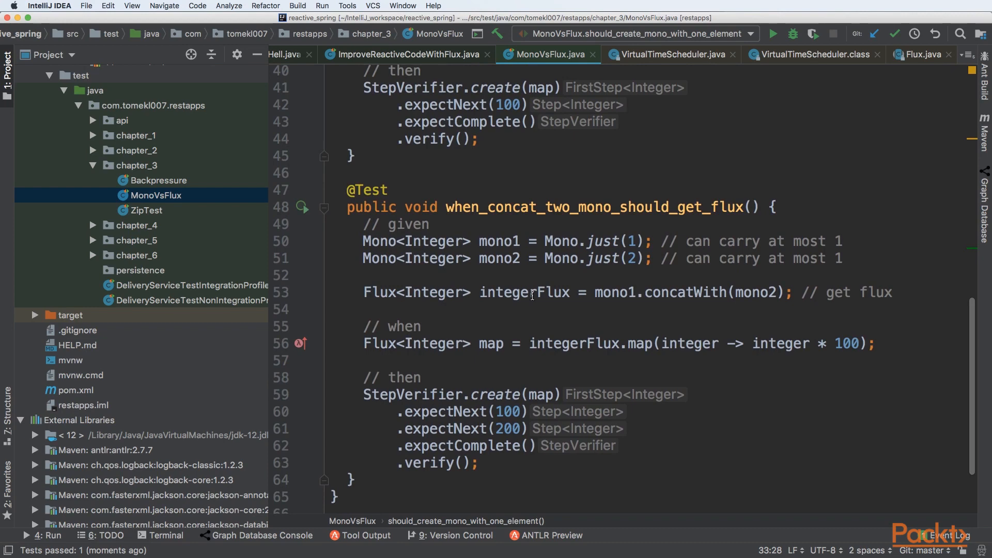
mouse_move(562, 236)
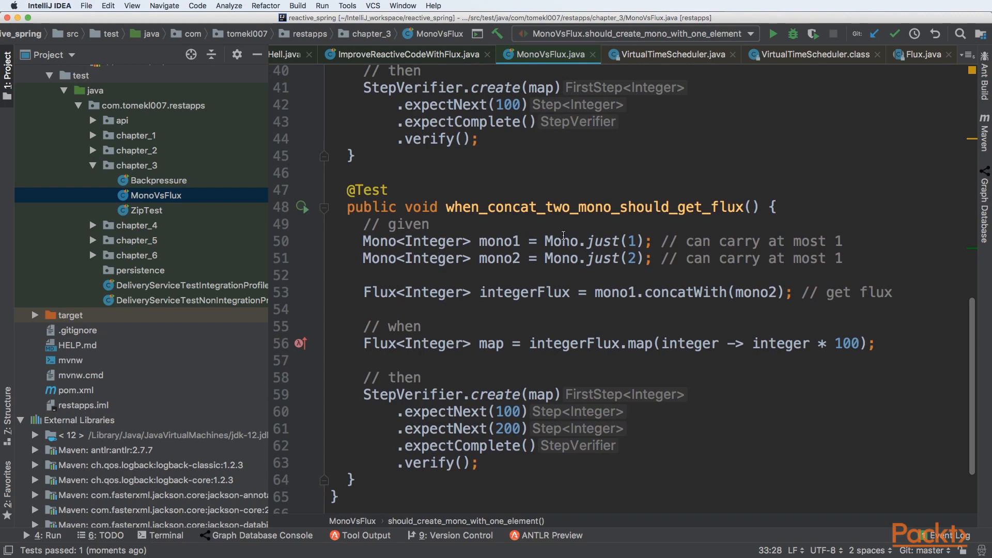
mouse_move(465, 239)
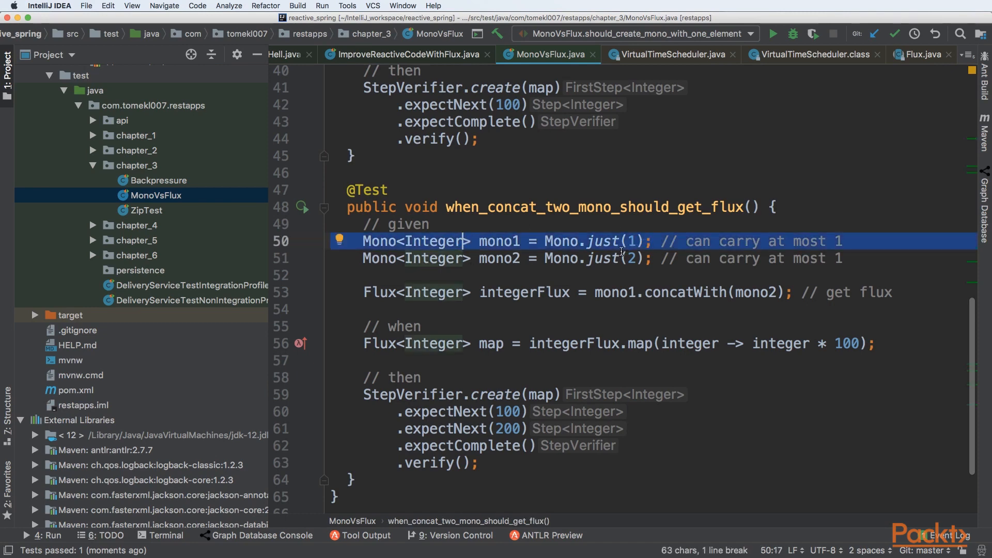
left_click(620, 259)
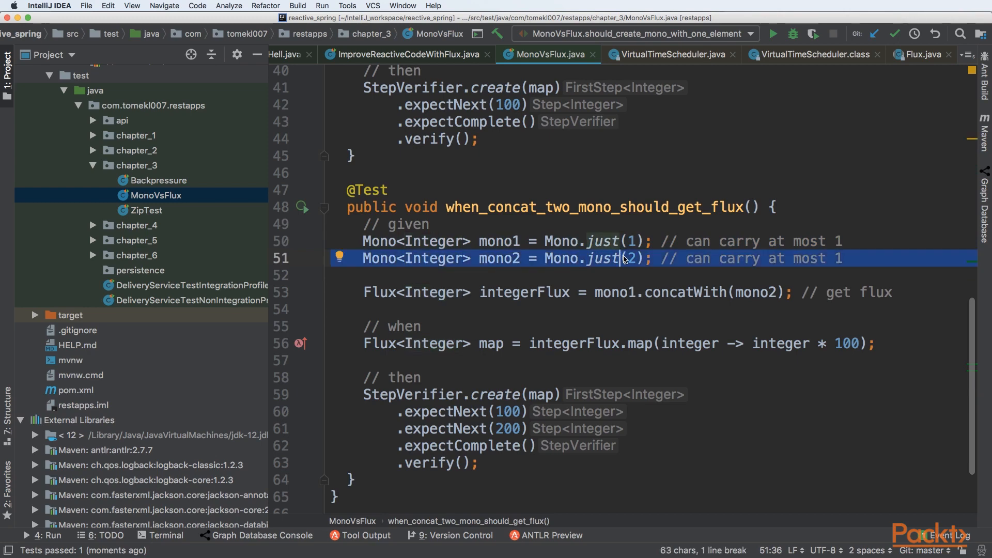
mouse_move(722, 241)
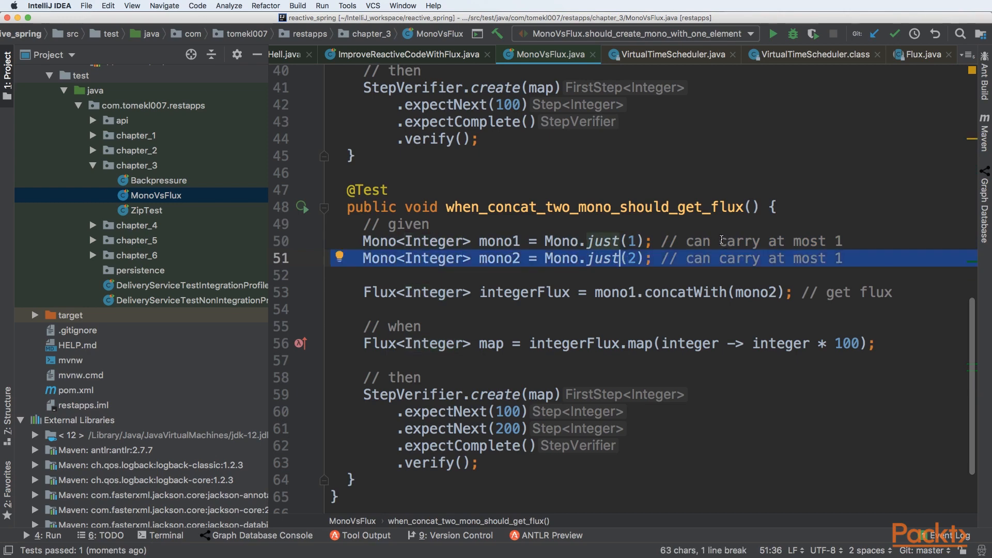
mouse_move(674, 288)
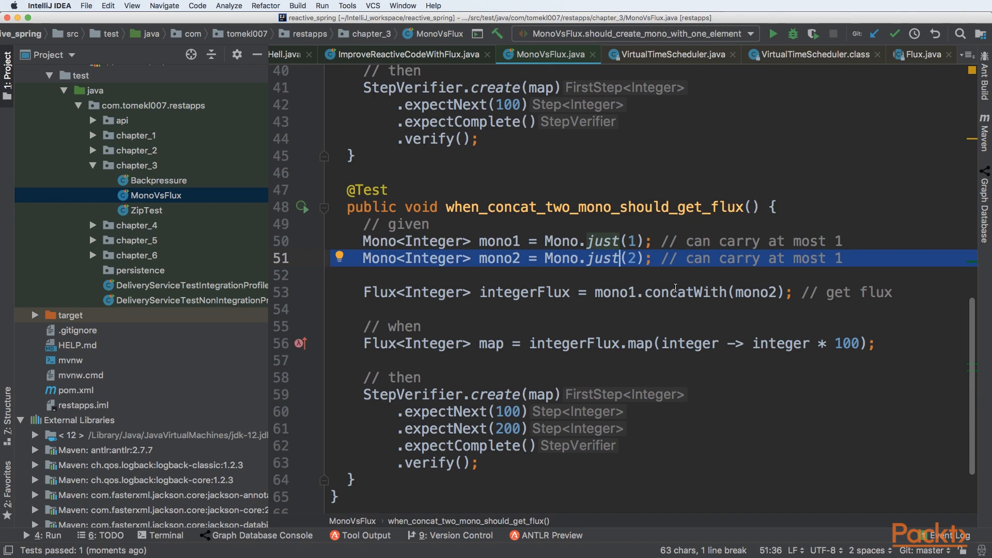
double_click(684, 293)
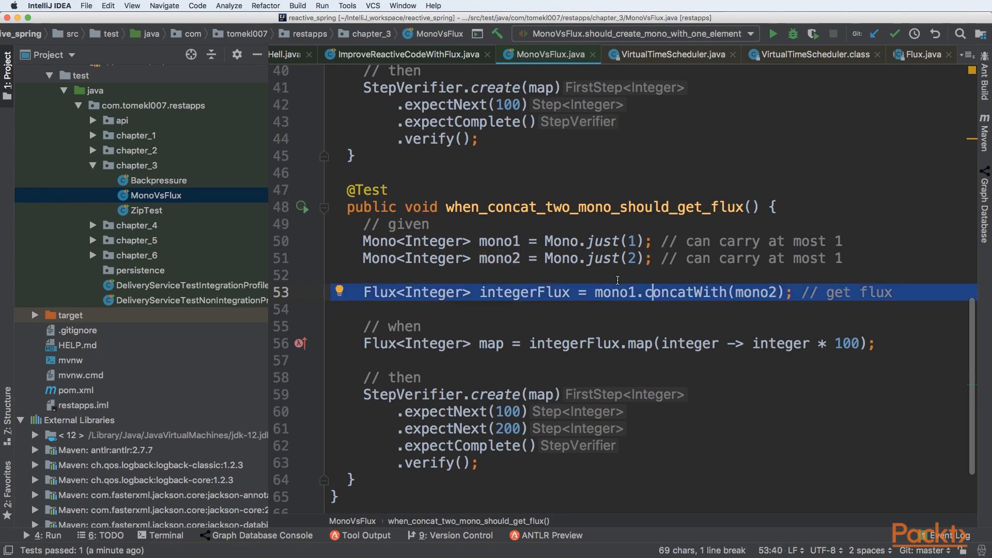
mouse_move(764, 291)
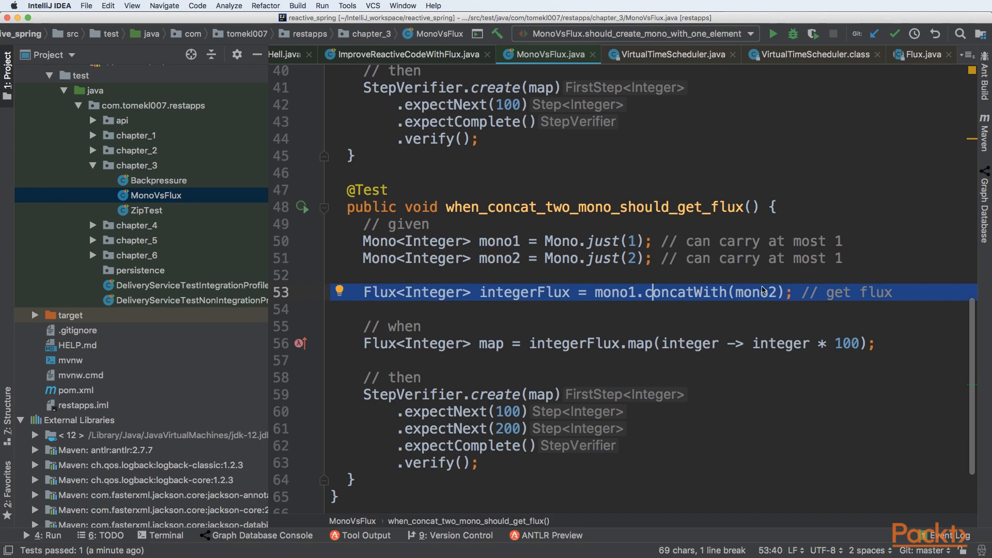
mouse_move(523, 258)
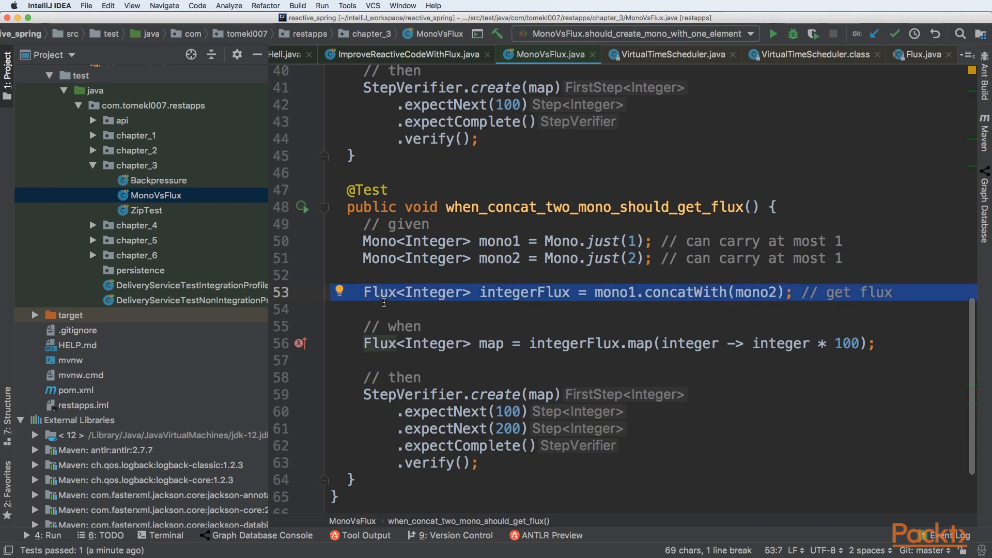
mouse_move(507, 297)
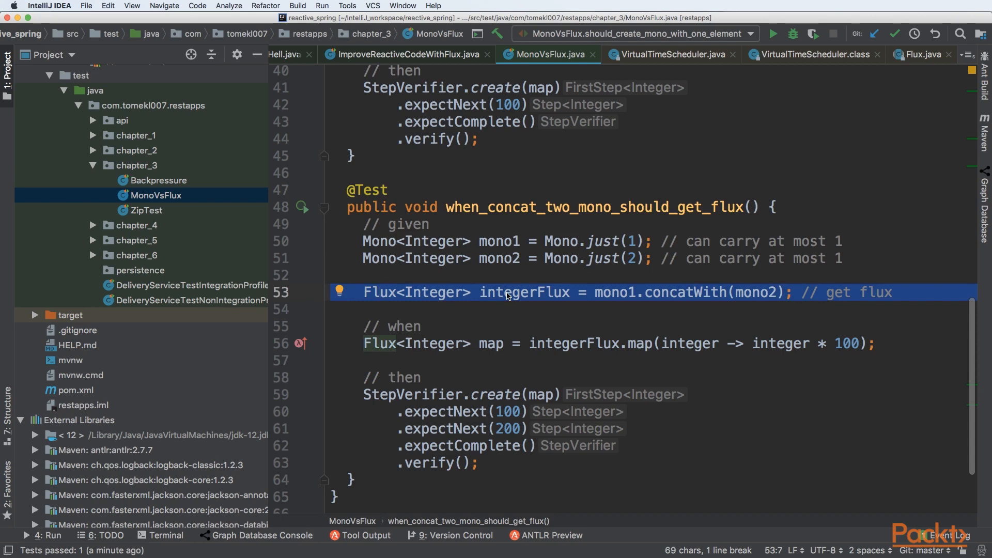
mouse_move(543, 324)
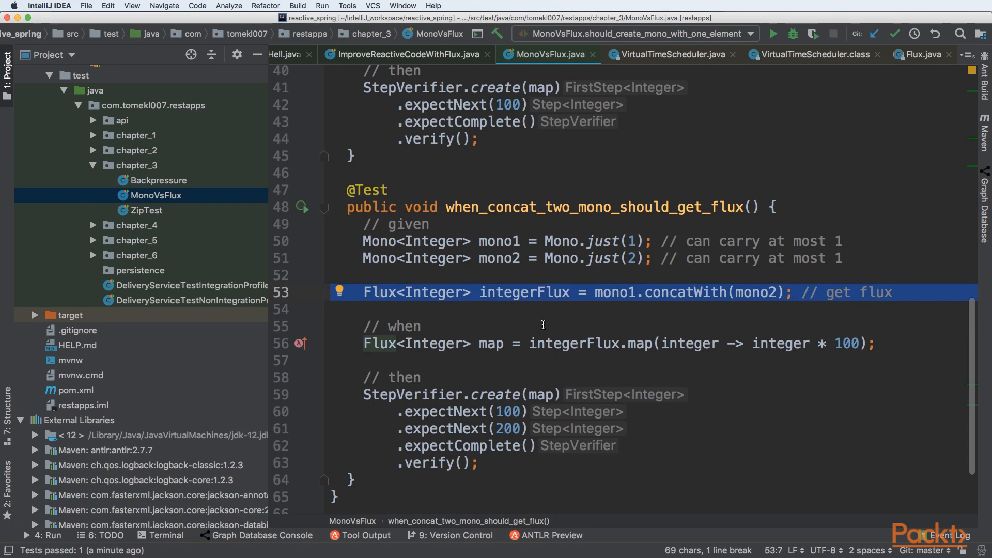
left_click(593, 343)
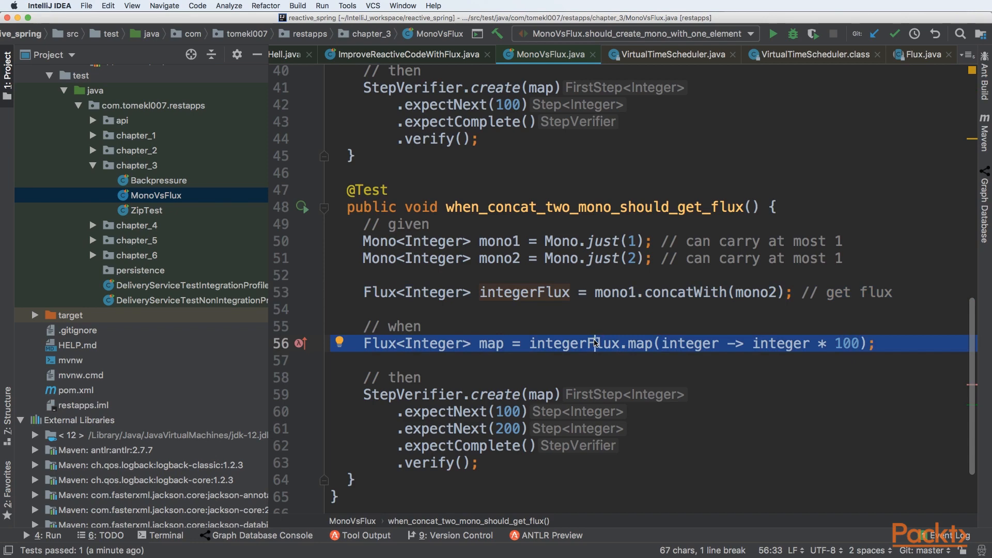
mouse_move(478, 368)
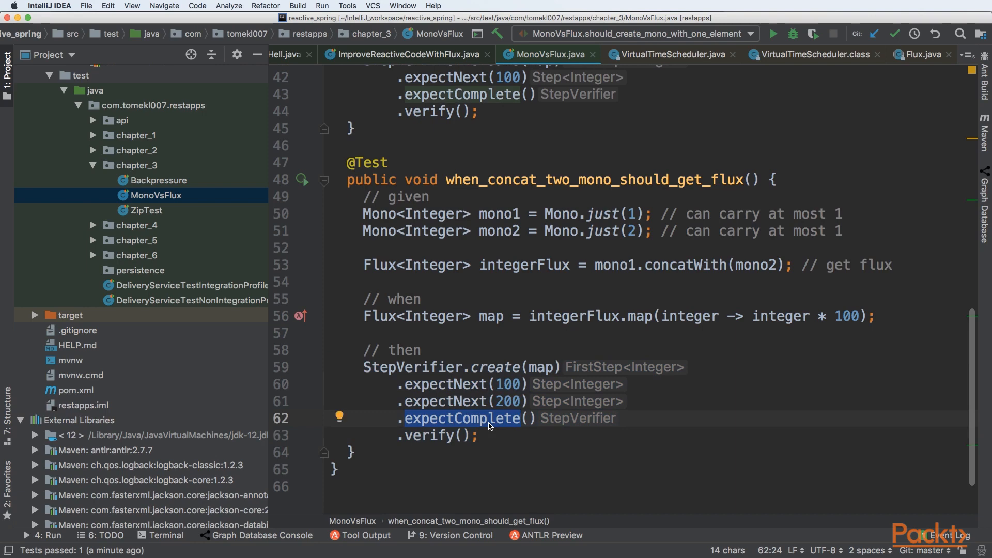
left_click(776, 180)
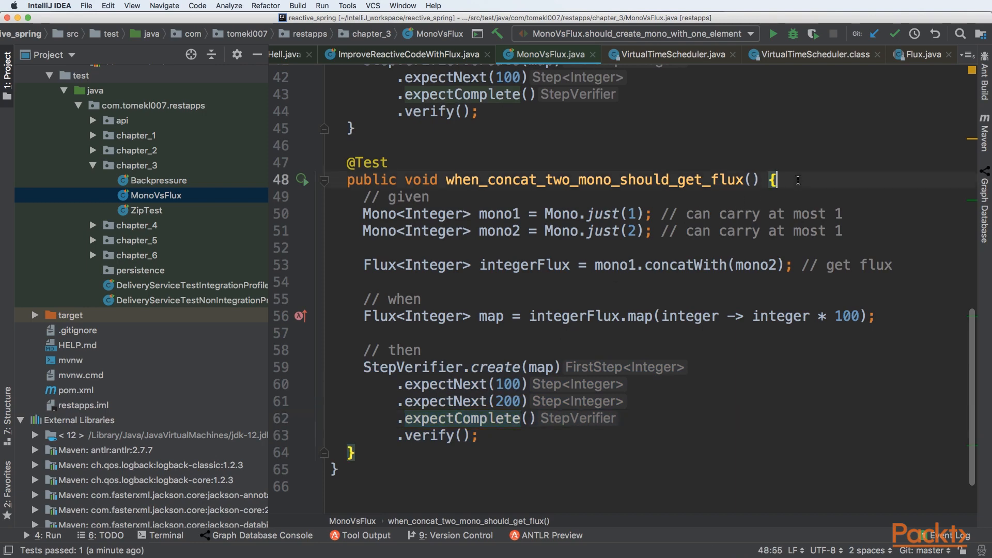
Run when_concat_two_mono_should_get_flux, confirm it passes, and hide the Run panel
right_click(797, 180)
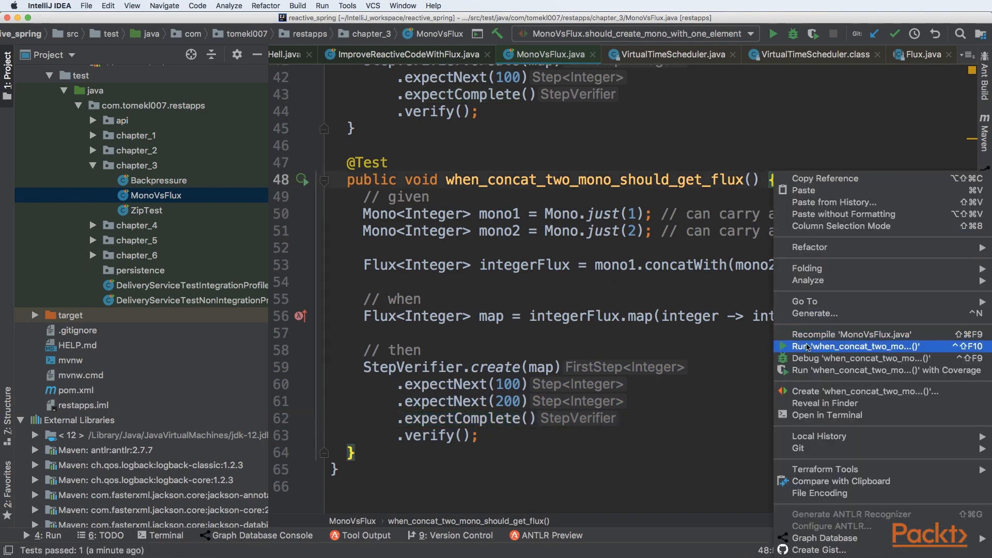
left_click(858, 347)
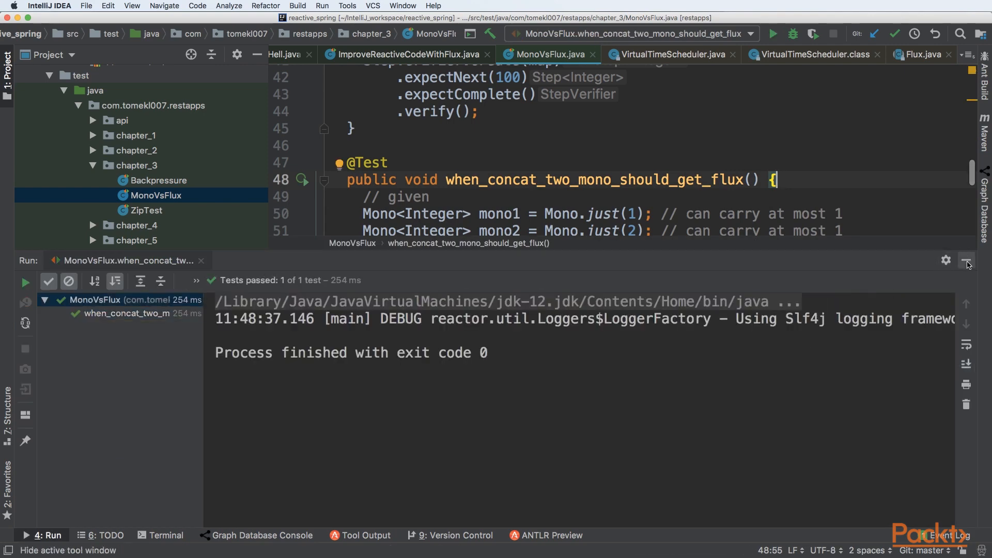
left_click(967, 261)
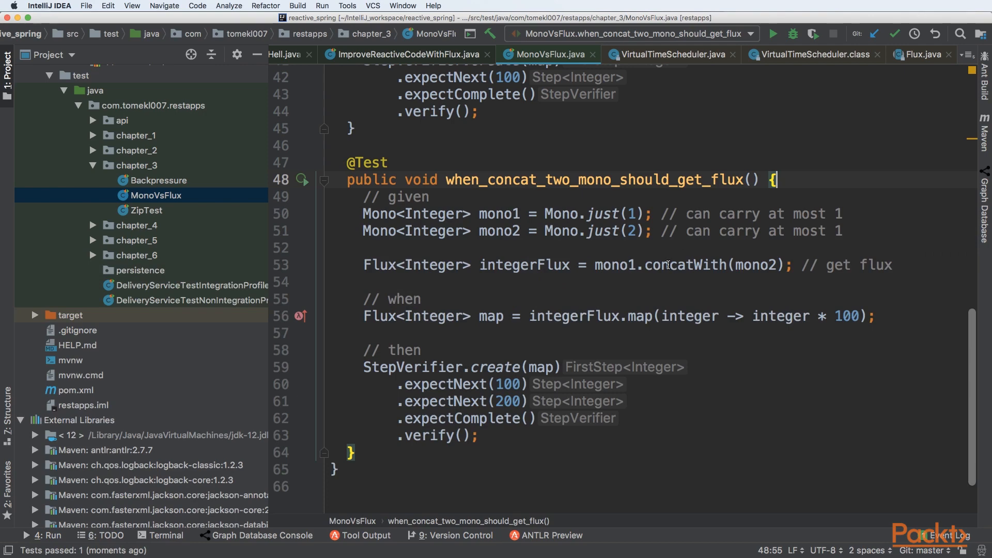